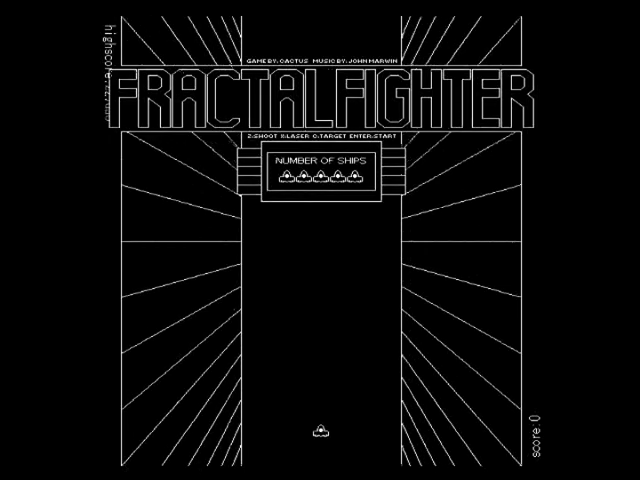
pyautogui.press('Return')
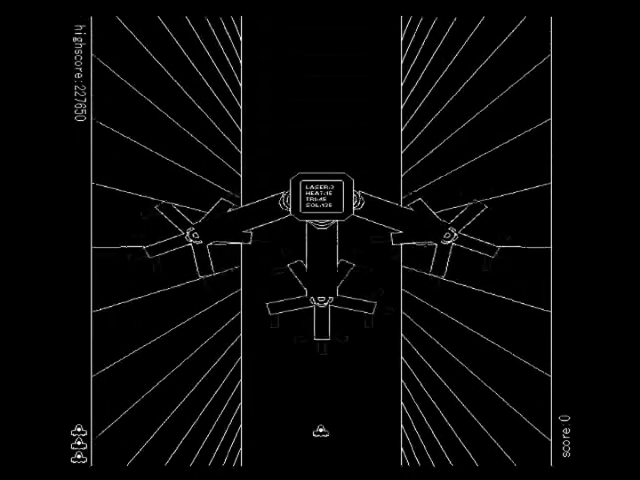
pyautogui.press('space')
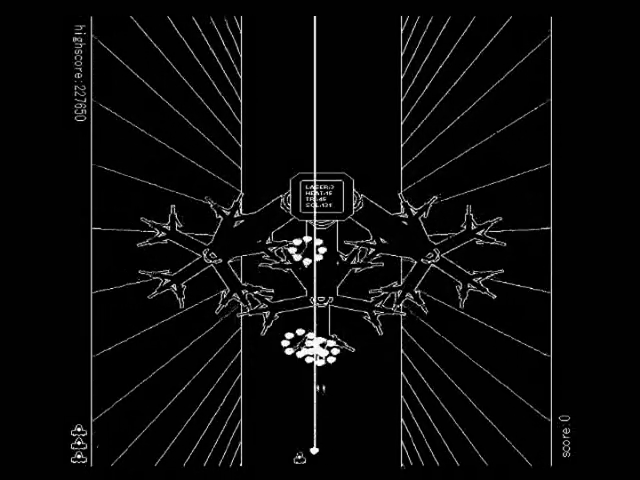